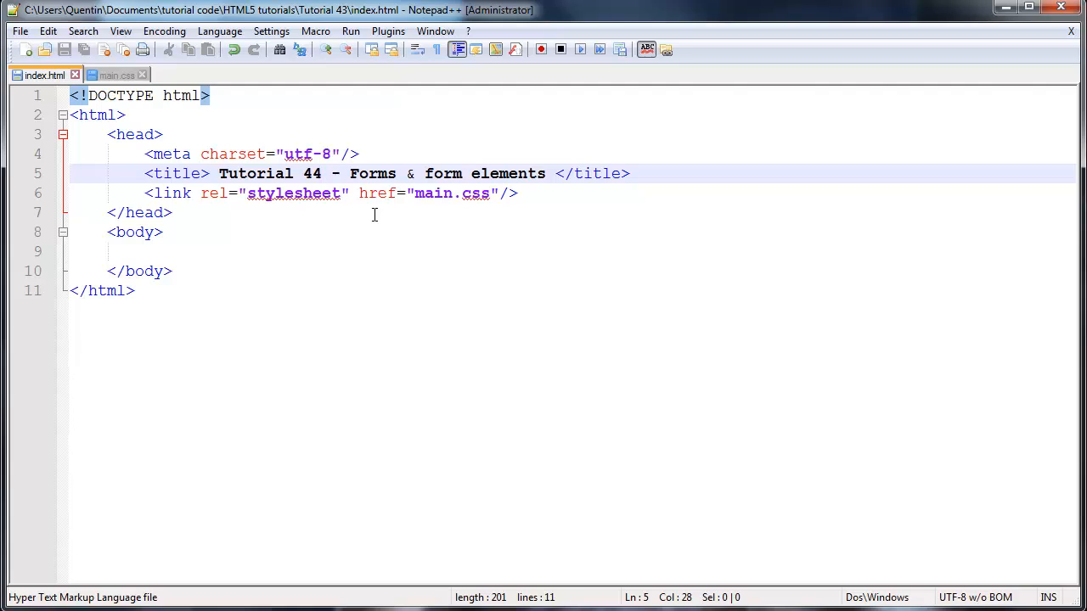
pyautogui.moveTo(343, 176)
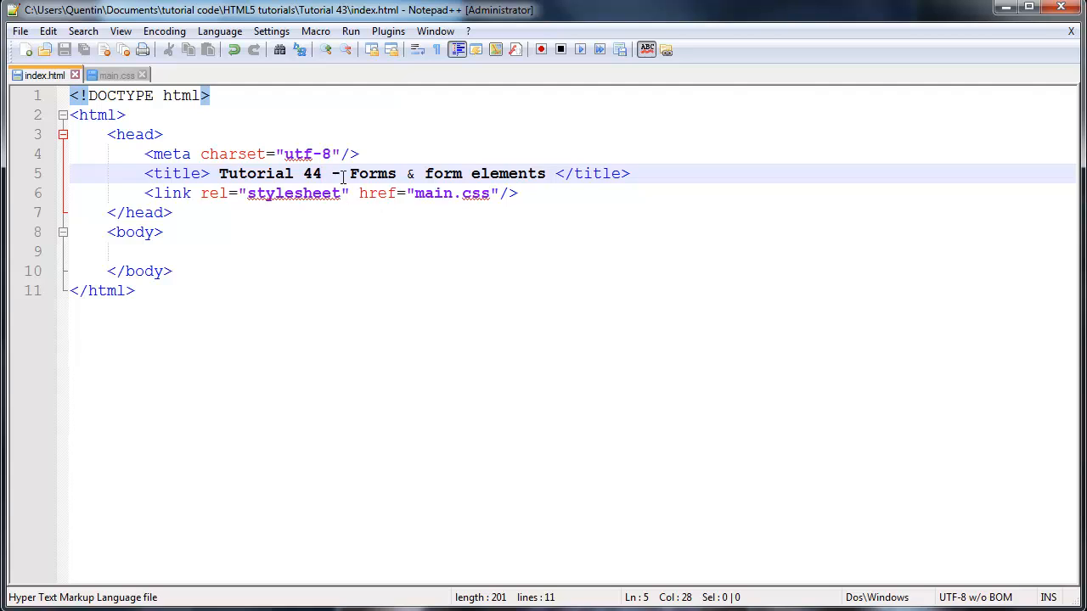
# Step: Insert <form></form> on line 9 with a blank line between the opening and closing tags
pyautogui.moveTo(350, 173); pyautogui.dragTo(506, 173)
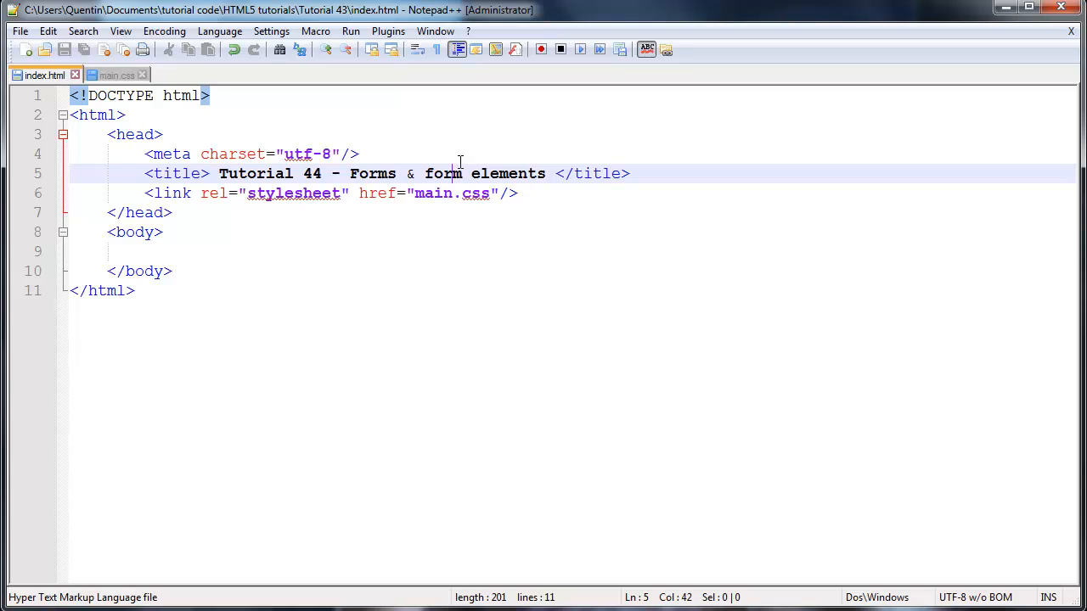
pyautogui.press('ctrl+a')
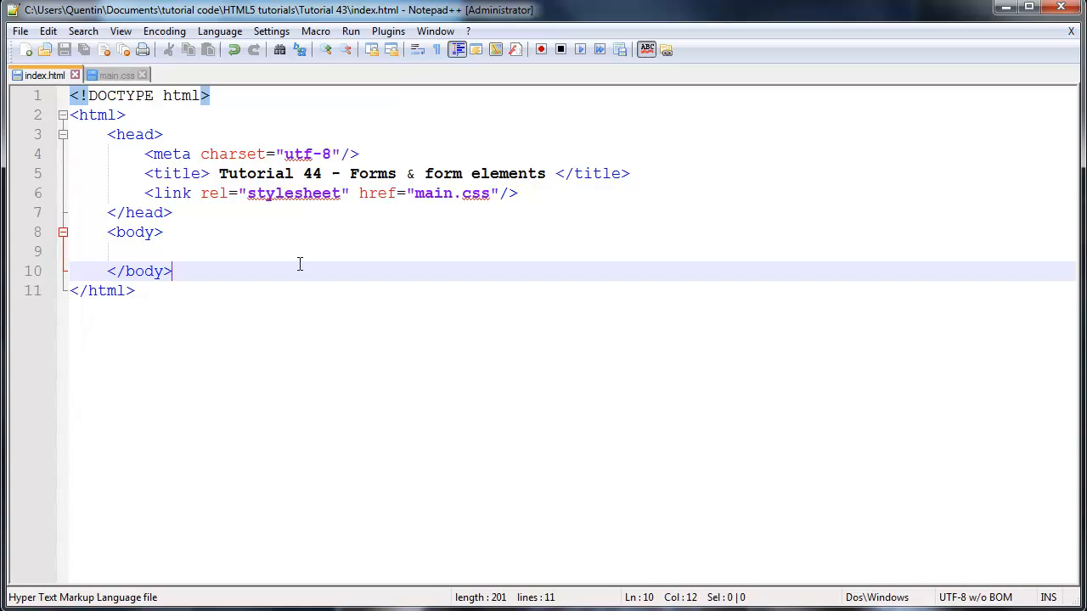
pyautogui.moveTo(303, 258)
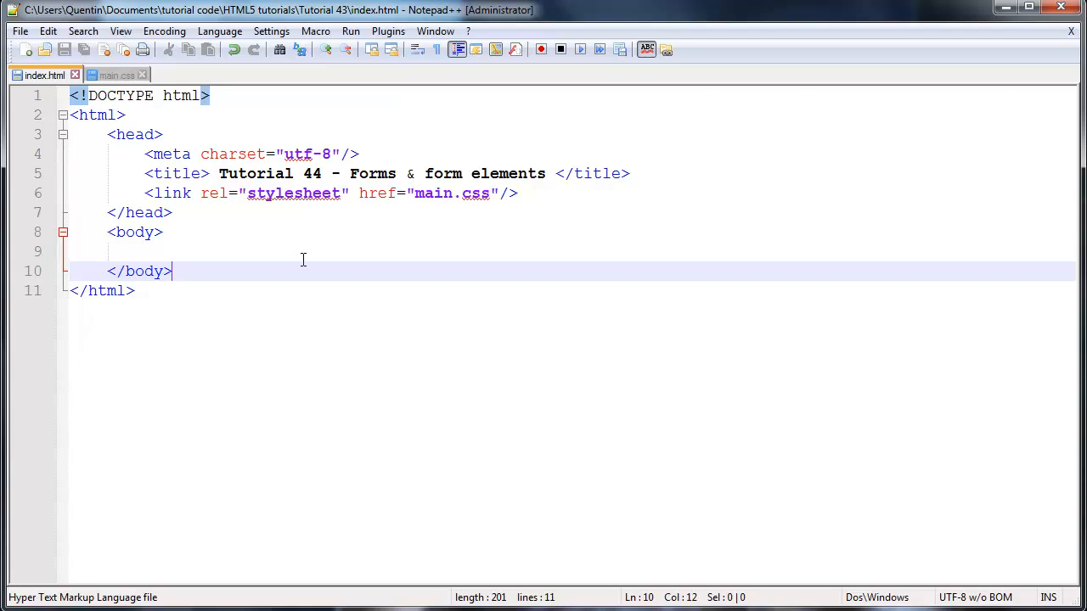
pyautogui.moveTo(220, 250)
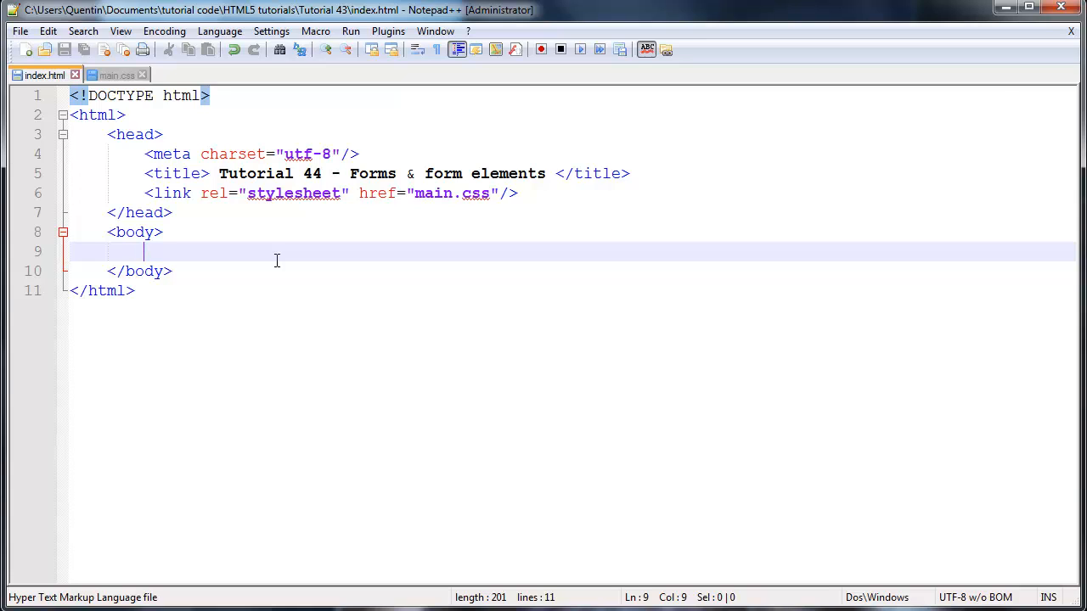
pyautogui.moveTo(319, 257)
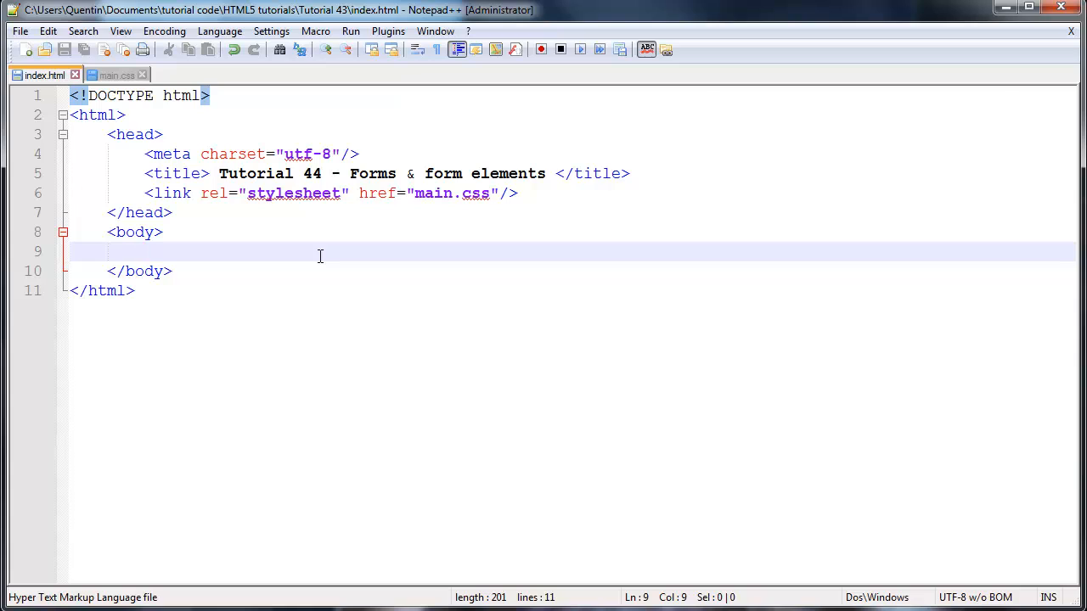
pyautogui.write('<>')
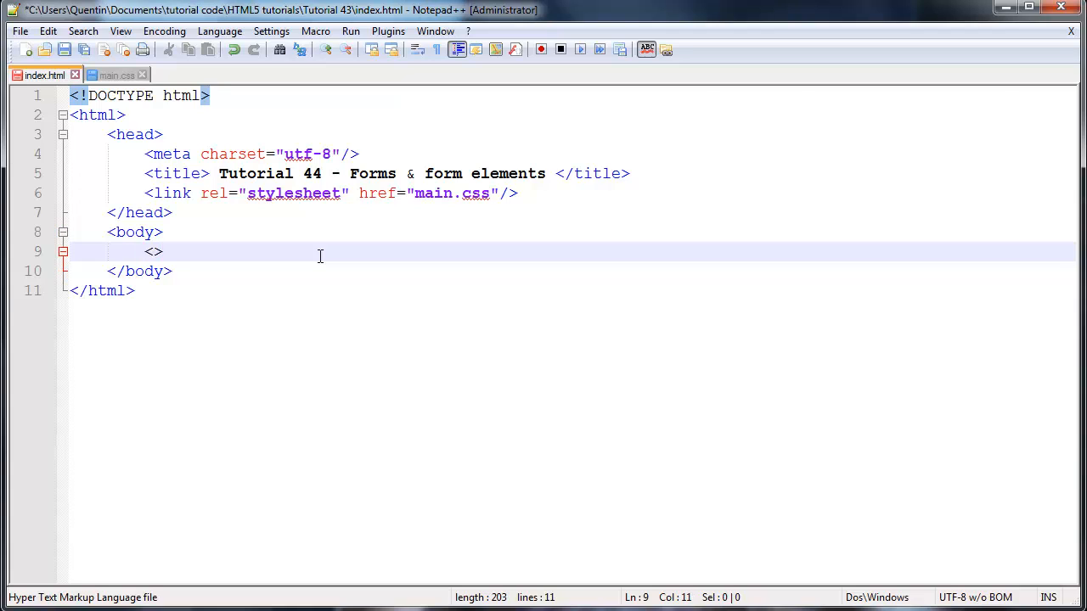
pyautogui.write('form')
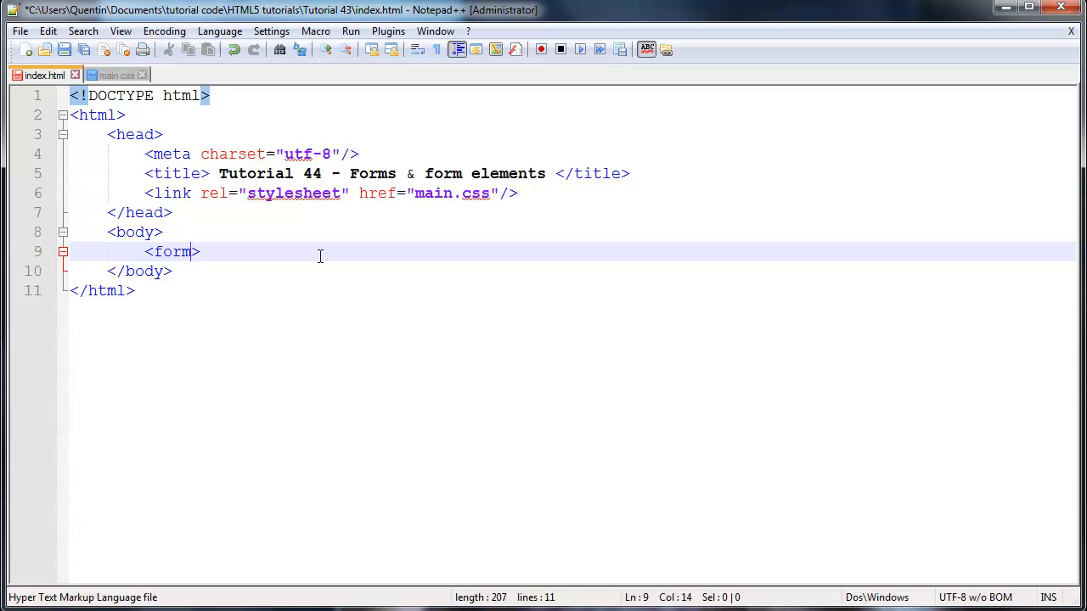
pyautogui.write('</form>')
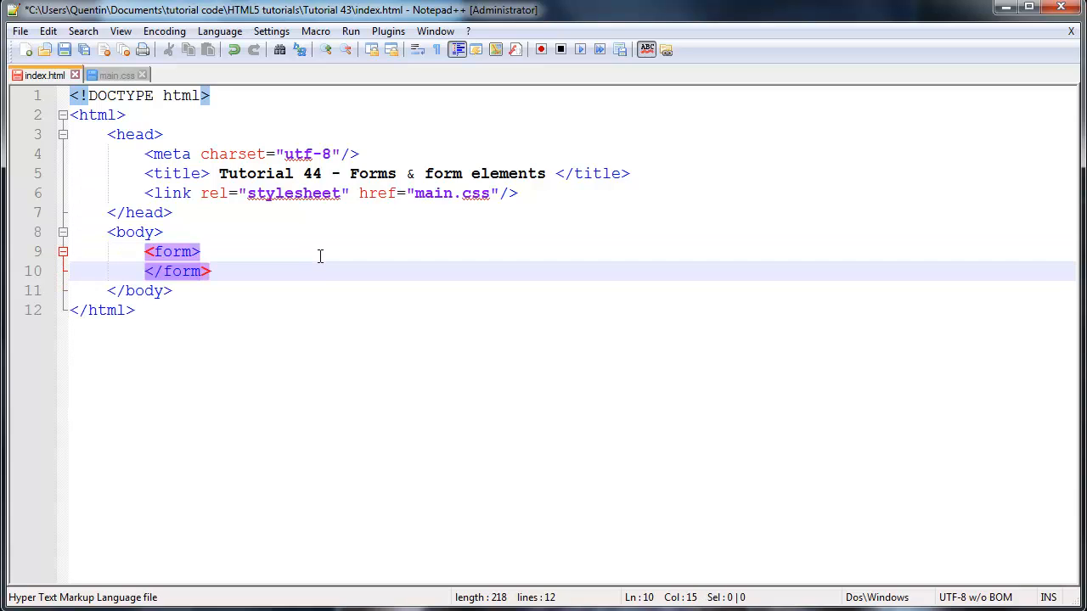
pyautogui.click(201, 252)
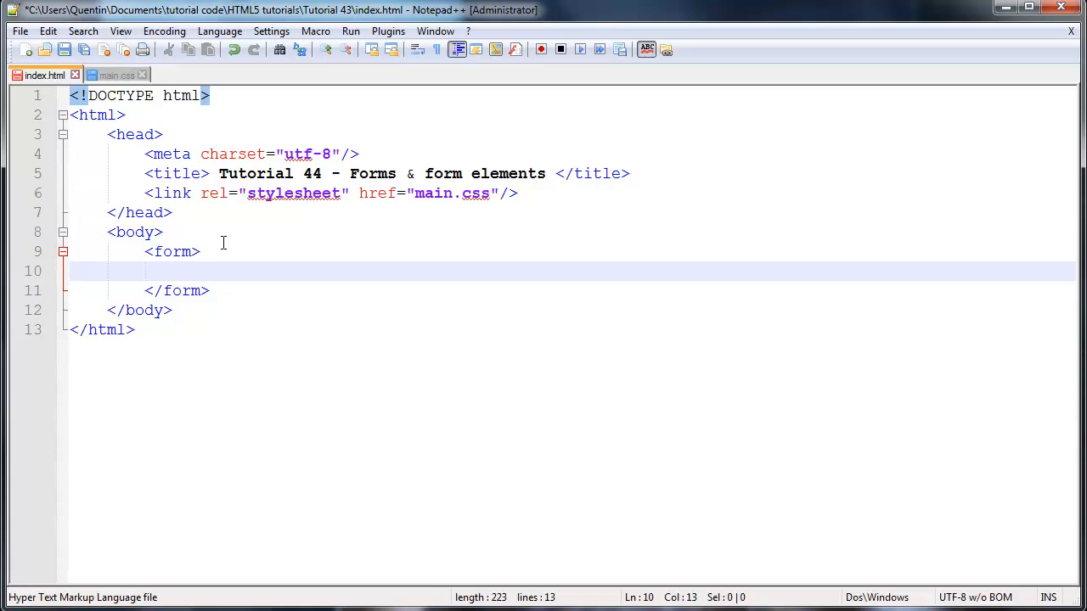
pyautogui.click(201, 252)
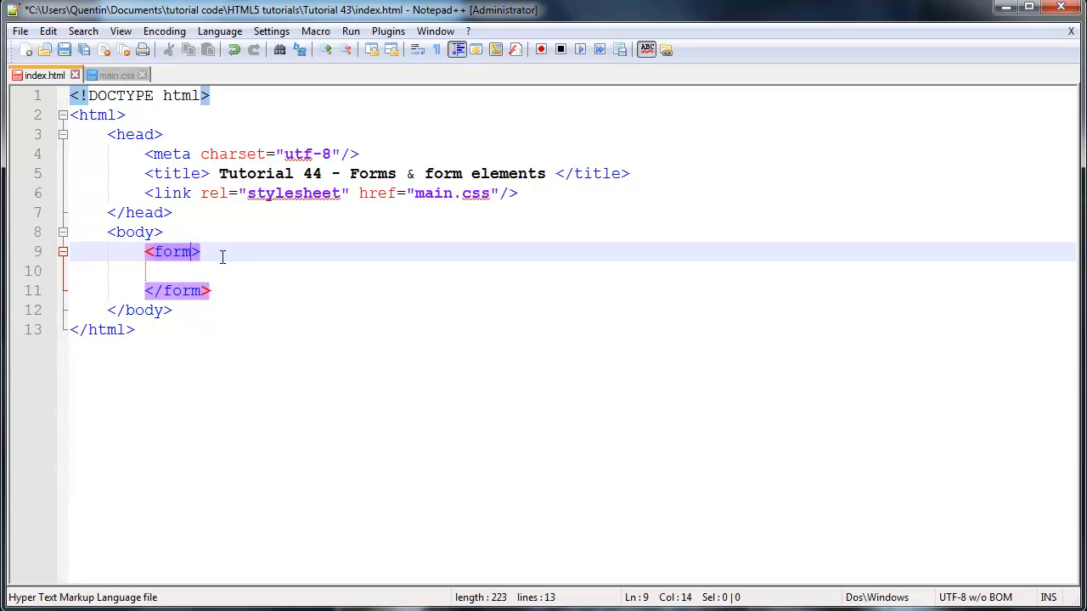
pyautogui.write('" "')
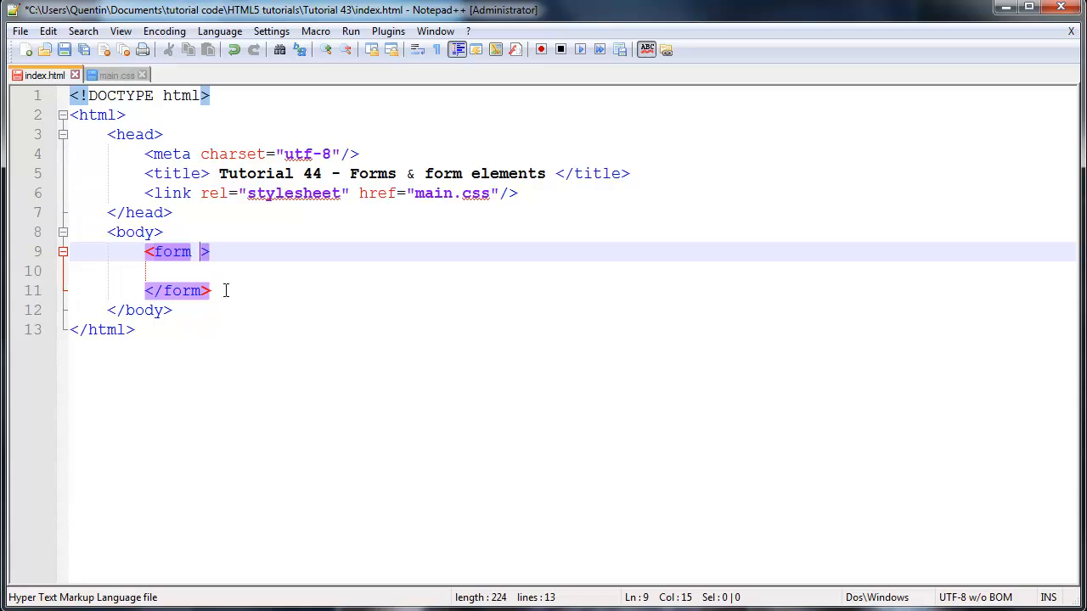
pyautogui.moveTo(268, 309)
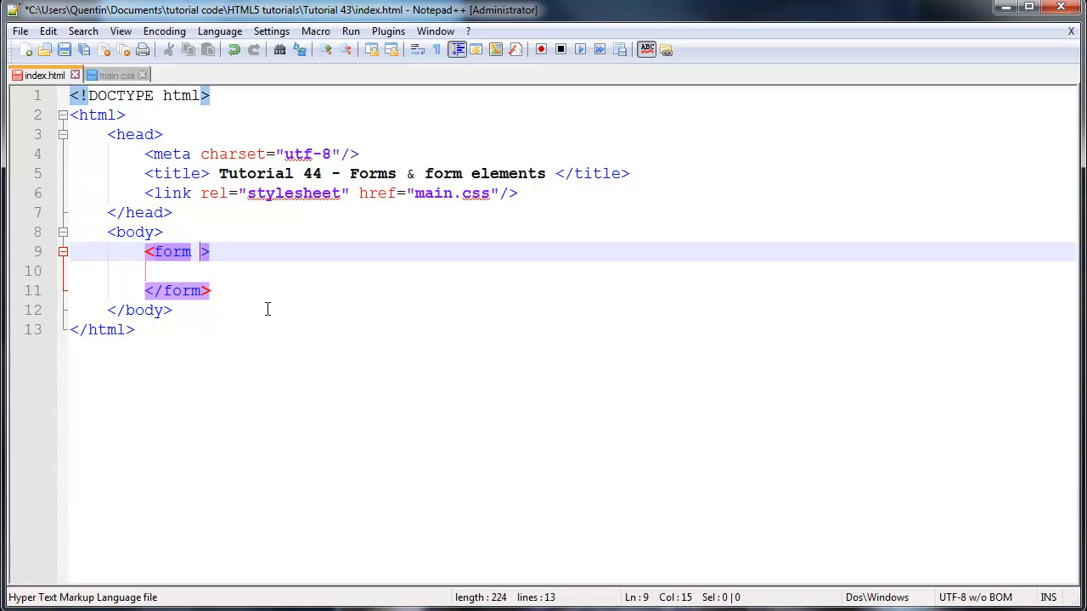
pyautogui.write('action="')
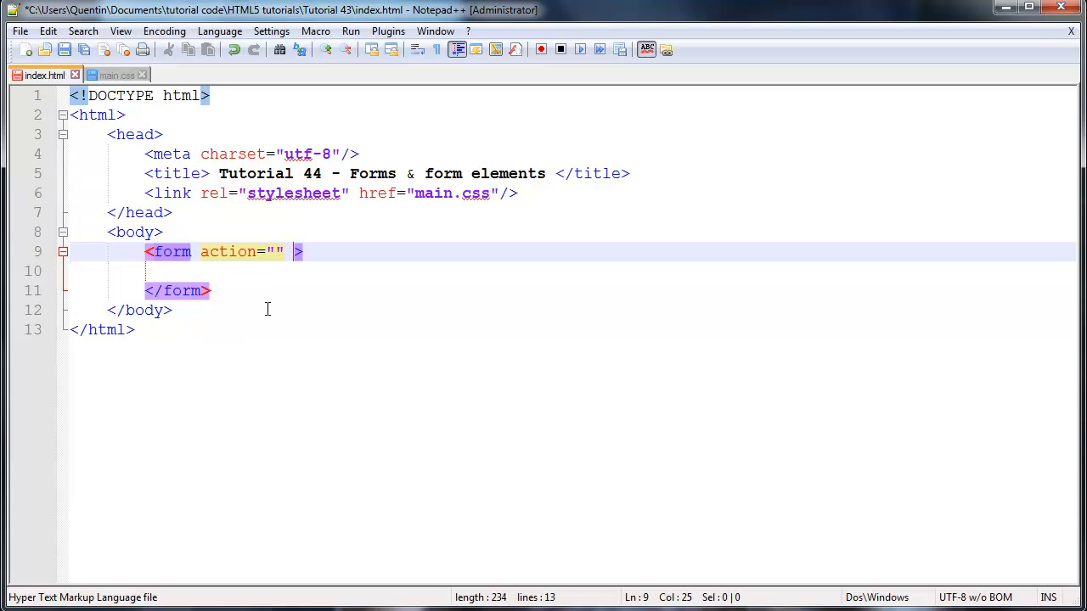
pyautogui.write('method')
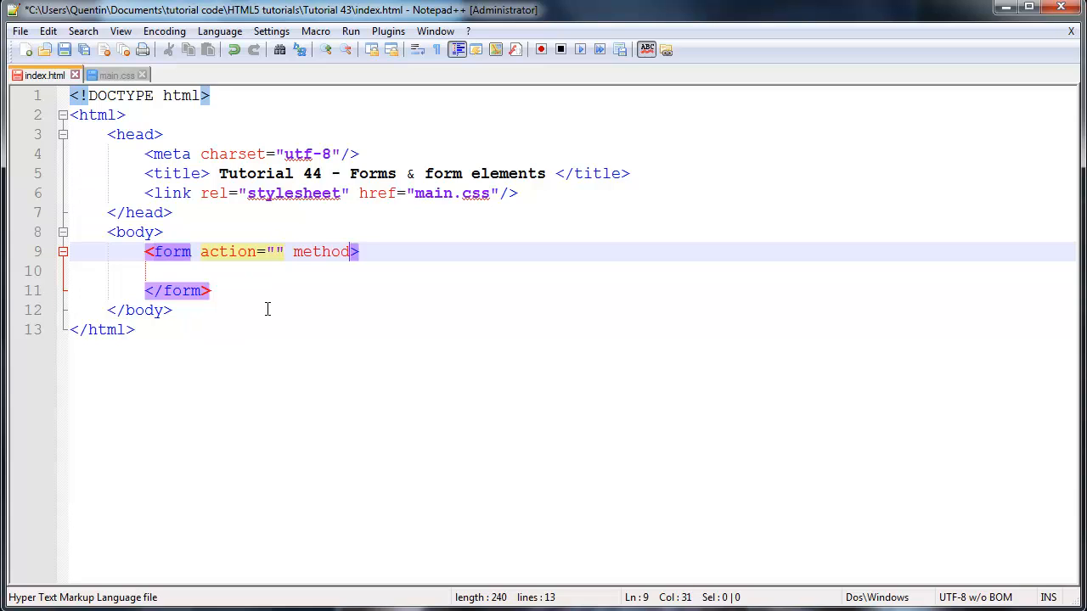
pyautogui.write('=""')
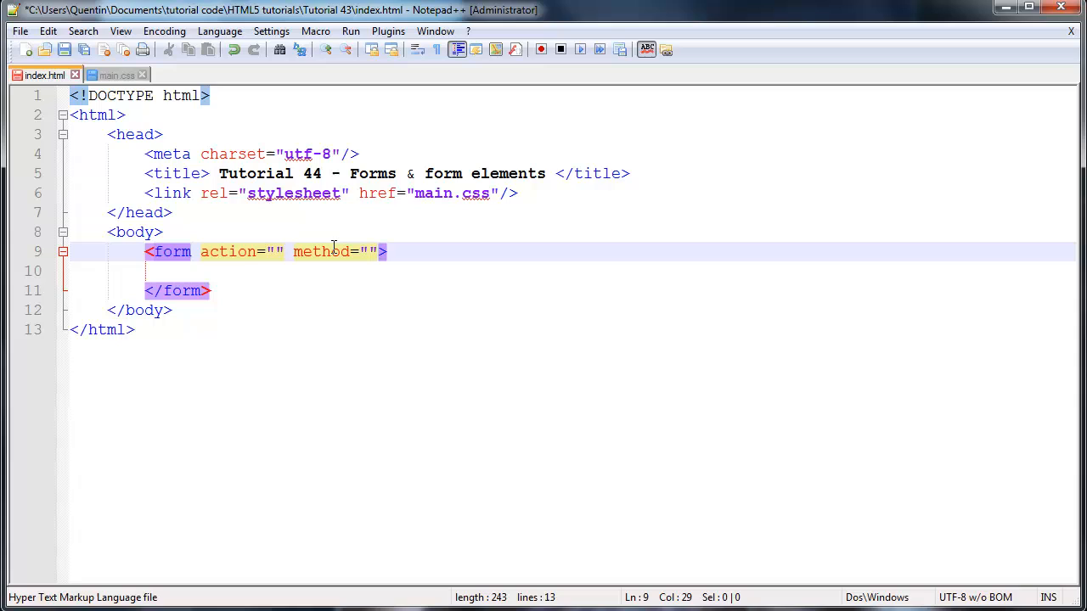
pyautogui.click(246, 252)
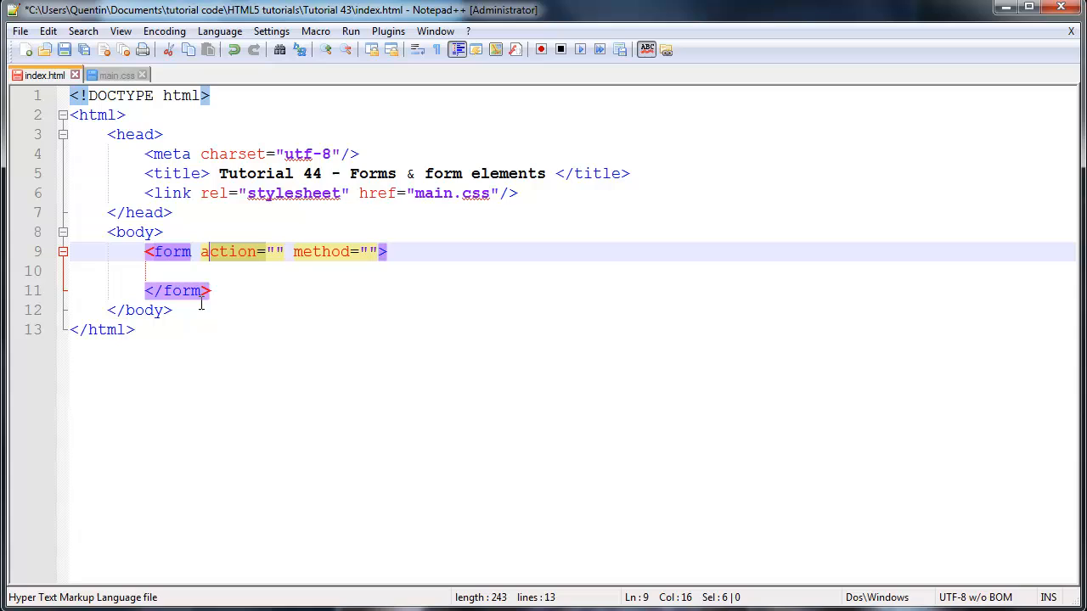
pyautogui.moveTo(244, 258)
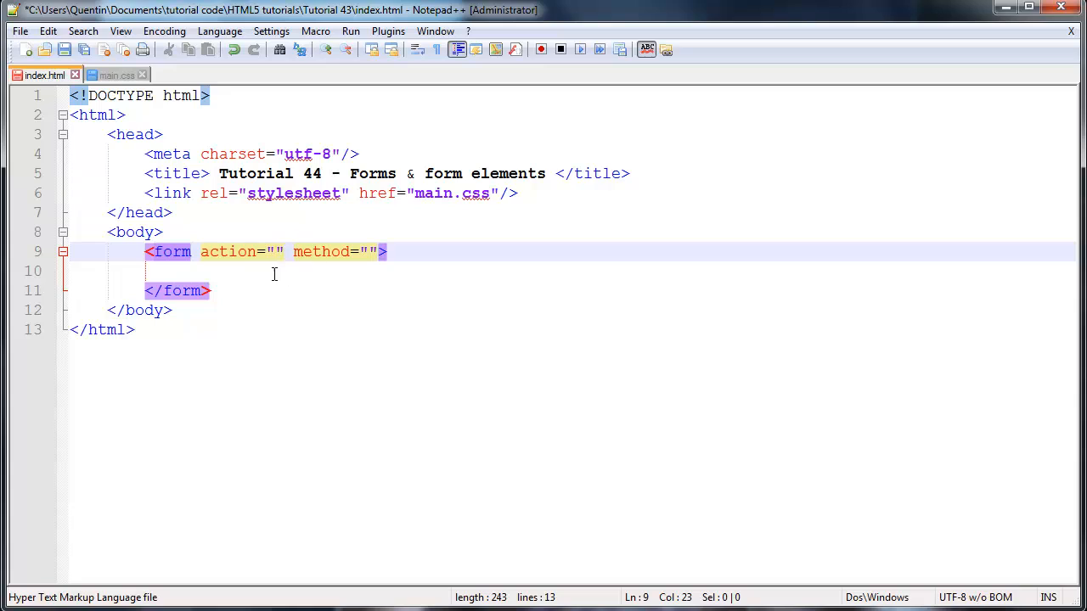
pyautogui.moveTo(282, 269)
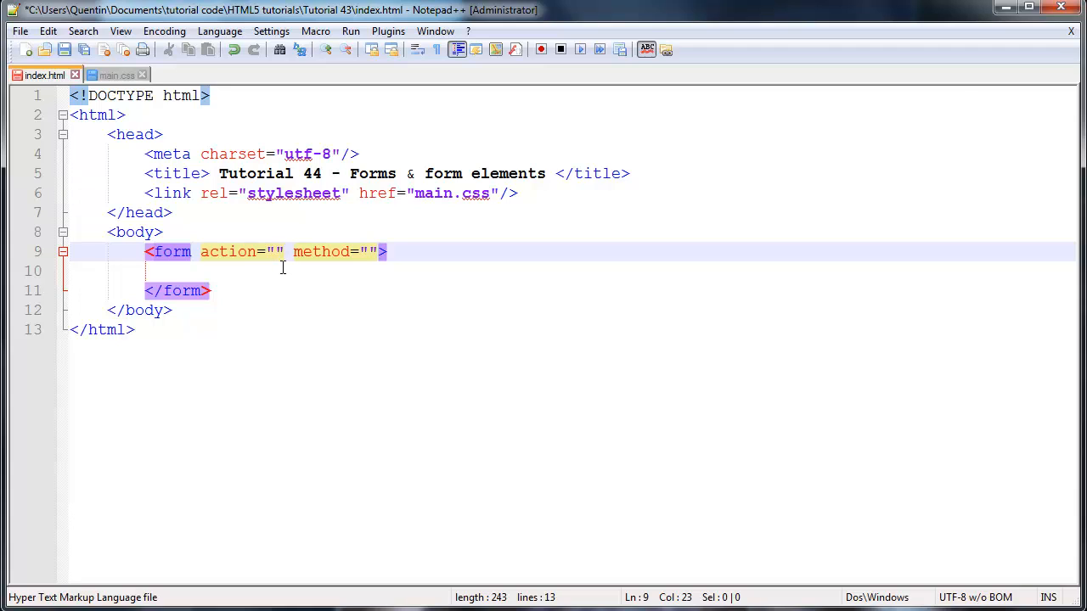
pyautogui.moveTo(320, 275)
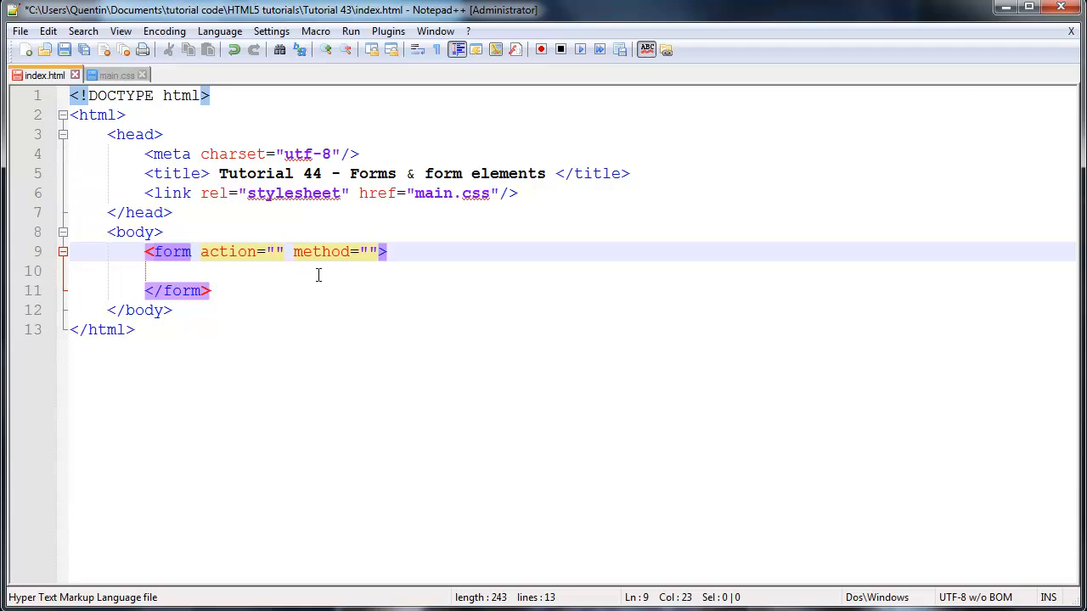
pyautogui.click(274, 252)
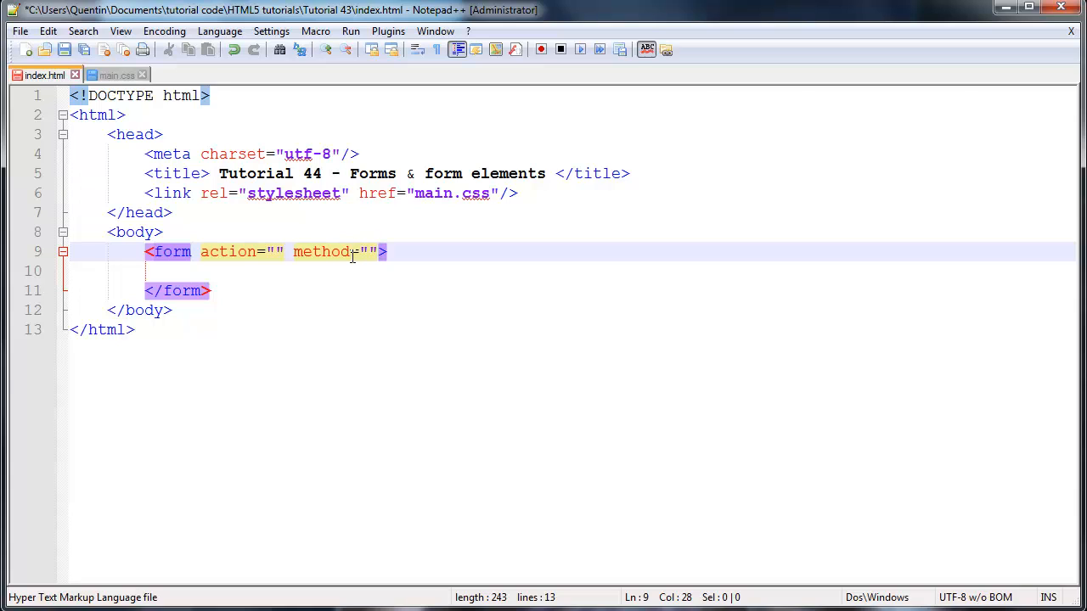
pyautogui.moveTo(367, 282)
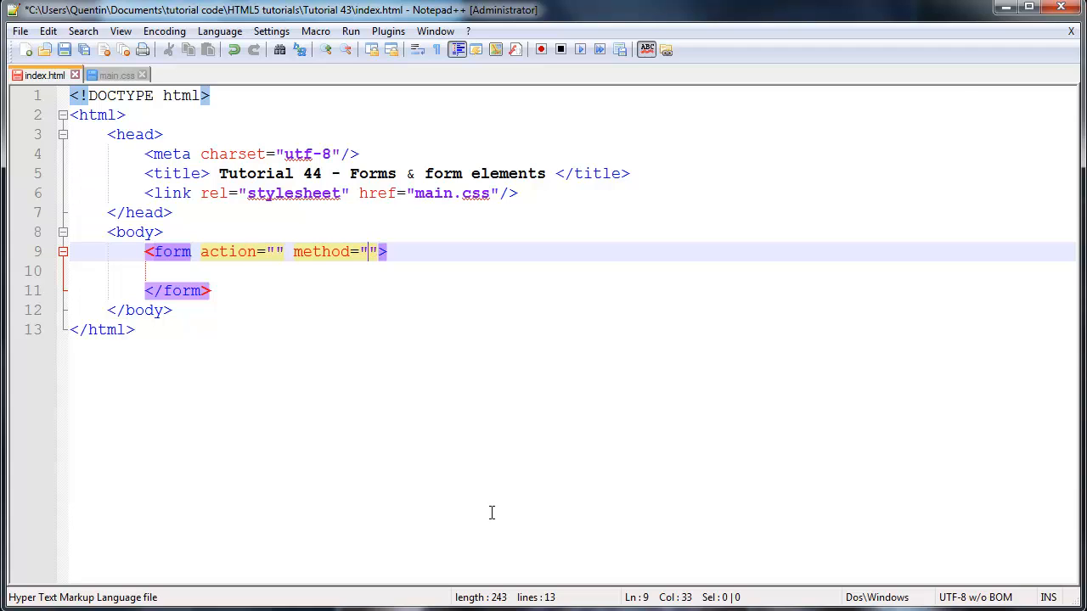
# Step: Fill the method attribute with post, then select post to replace it with get
pyautogui.write('post')
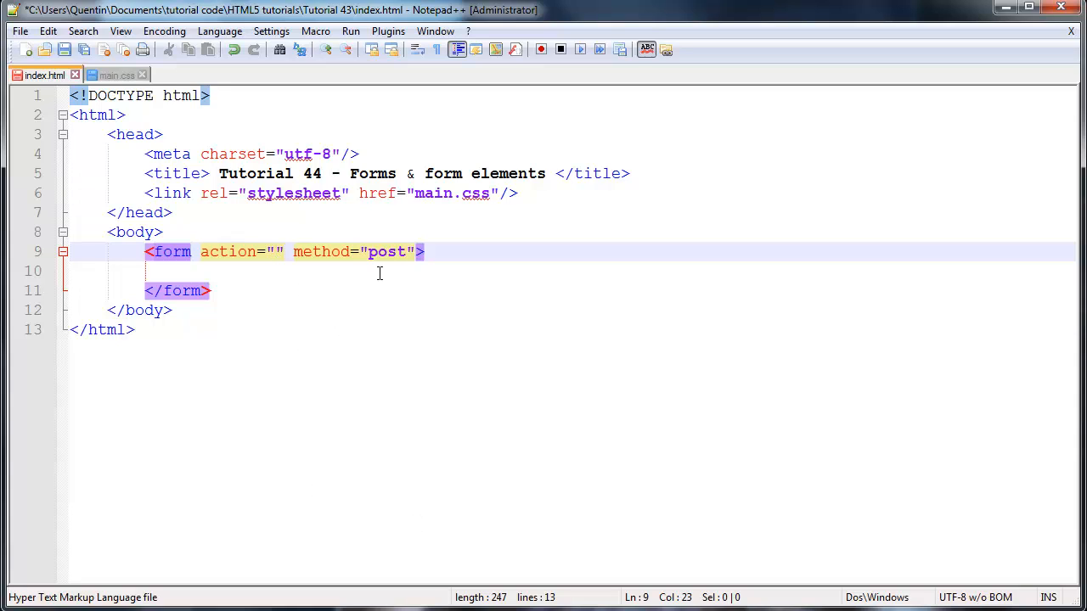
pyautogui.doubleClick(388, 251)
pyautogui.write('ge')
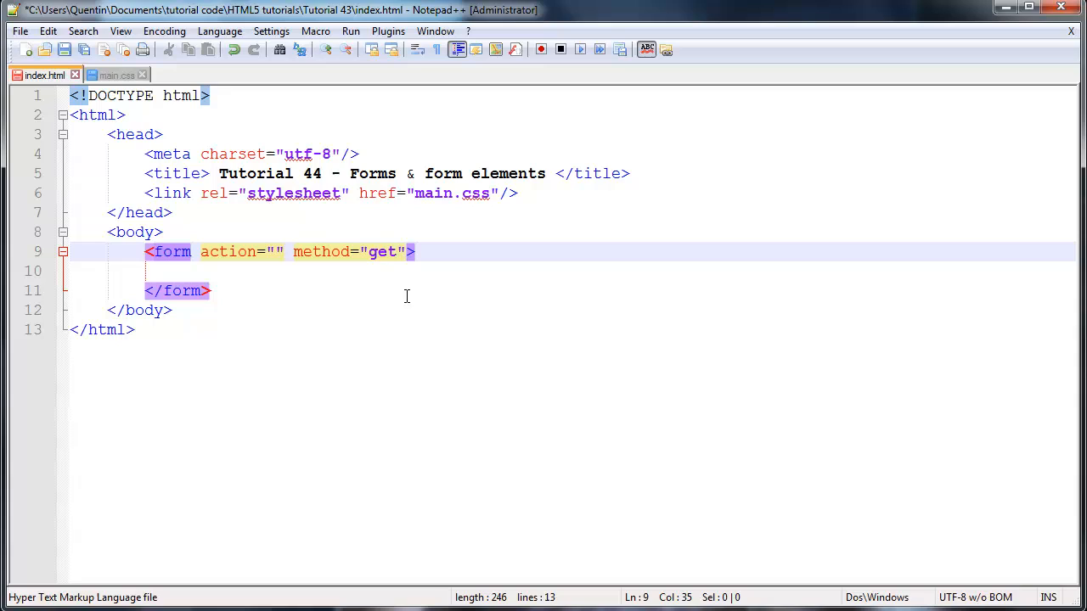
pyautogui.moveTo(396, 317)
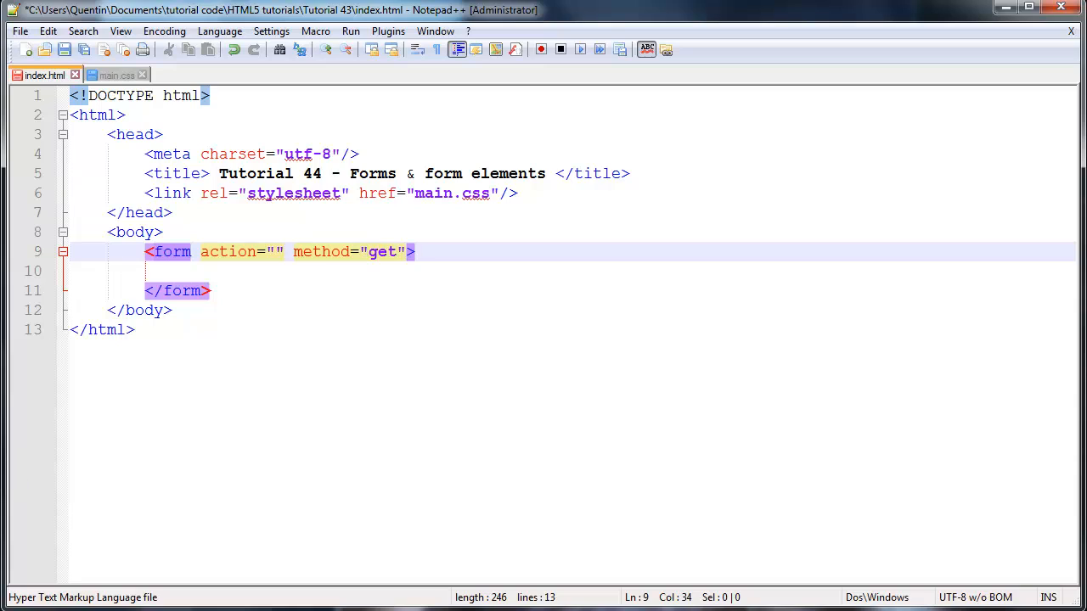
pyautogui.moveTo(504, 87)
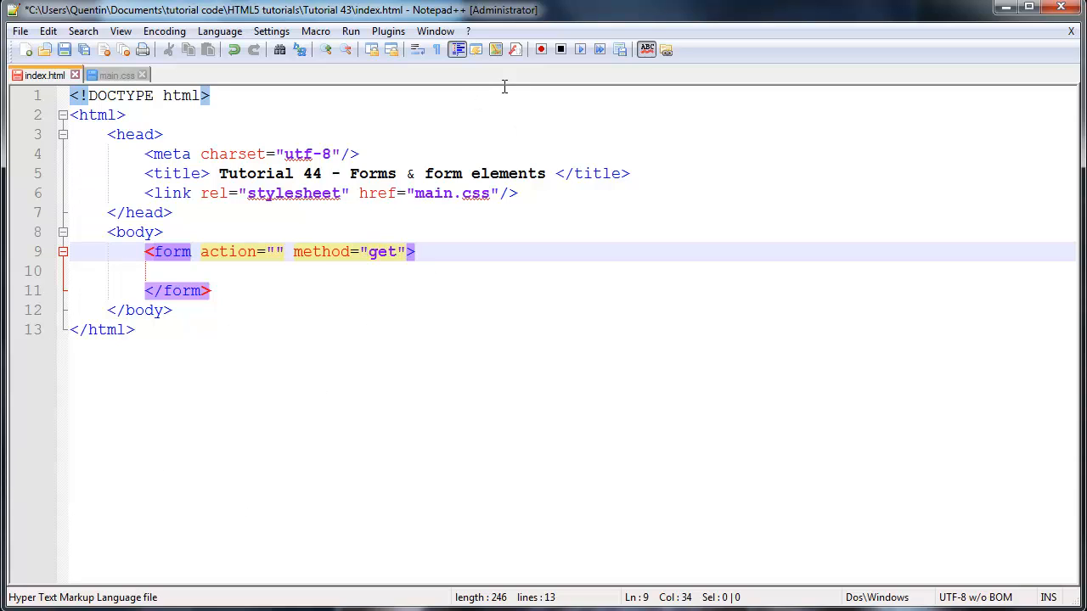
pyautogui.moveTo(404, 313)
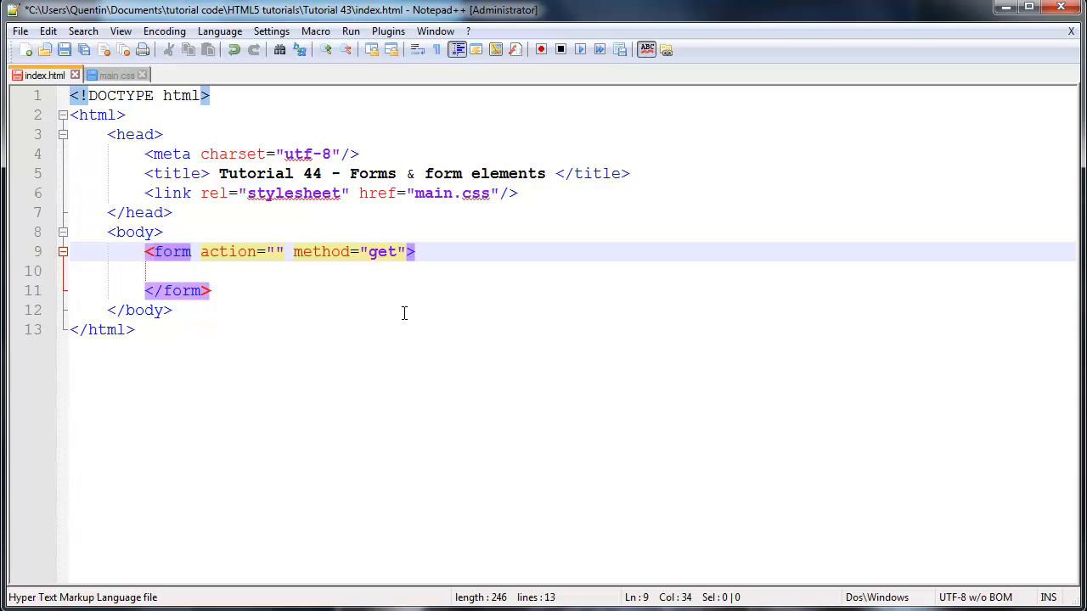
pyautogui.doubleClick(382, 252)
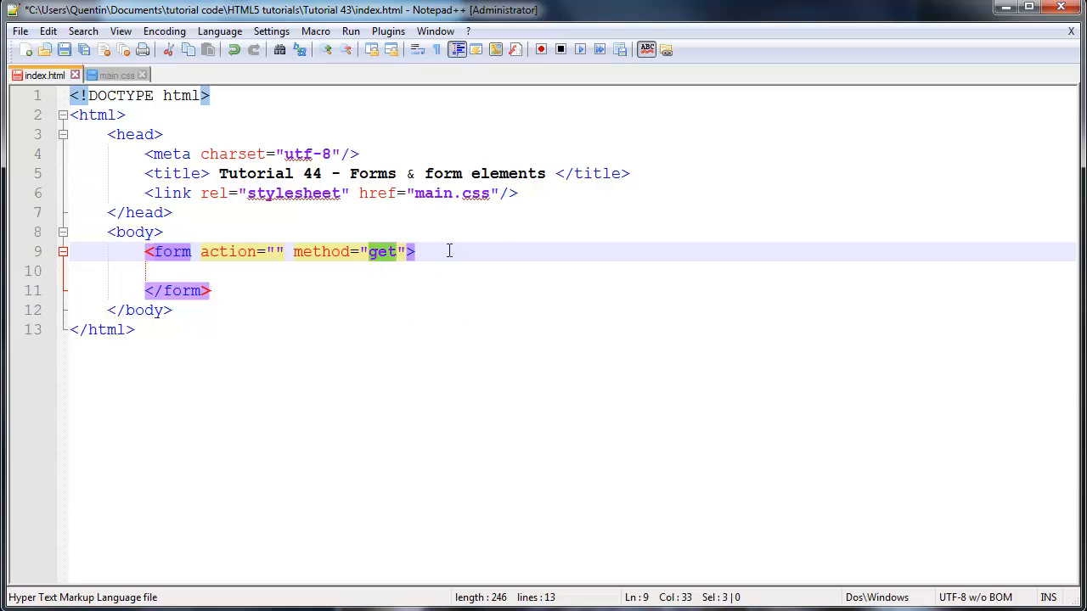
pyautogui.moveTo(347, 319)
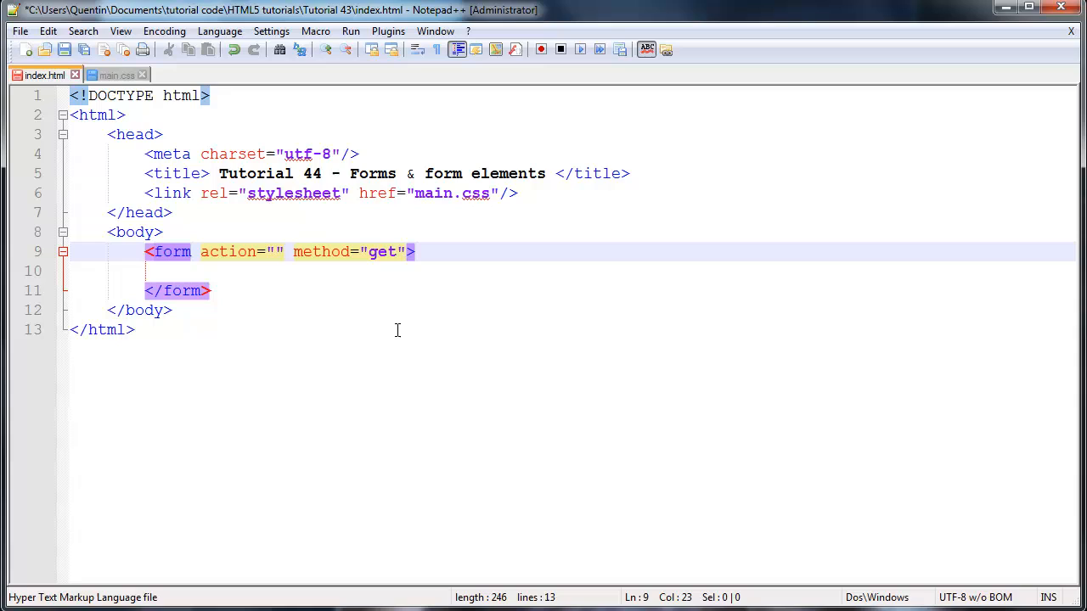
pyautogui.write('index')
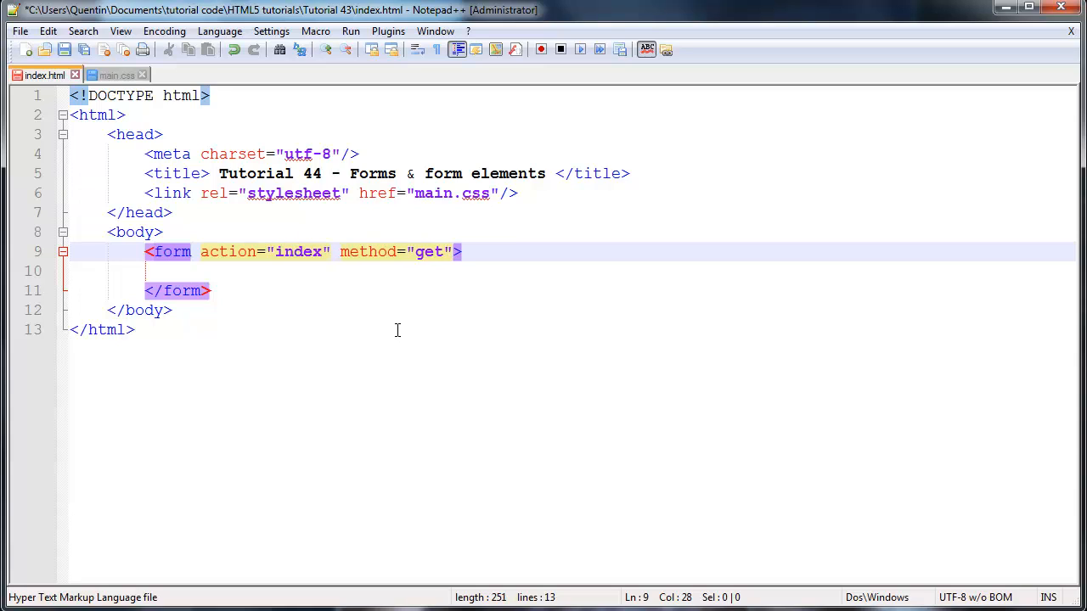
pyautogui.write('.php')
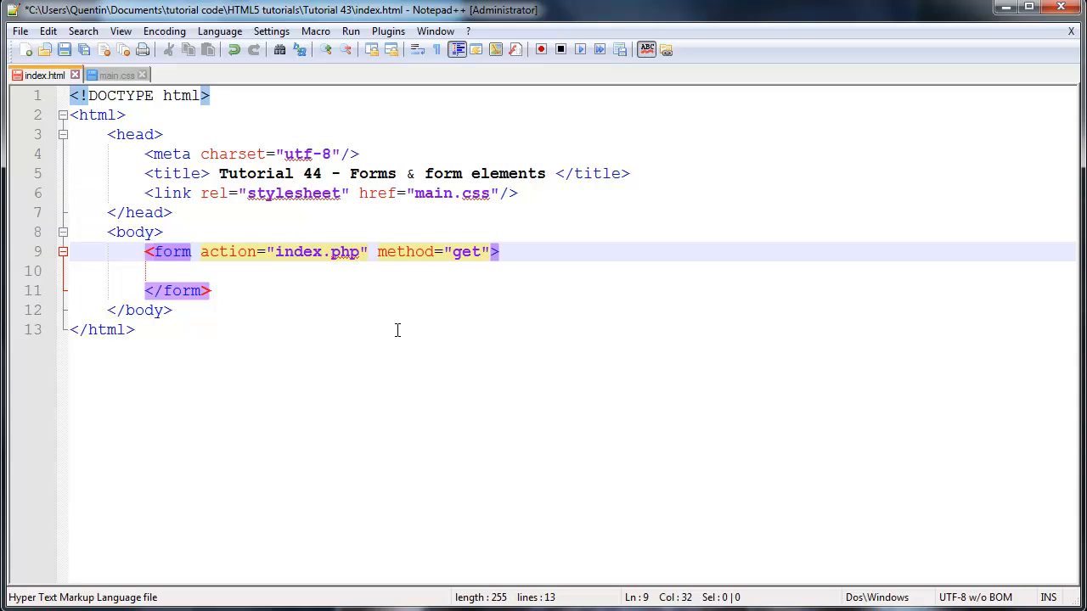
pyautogui.click(407, 251)
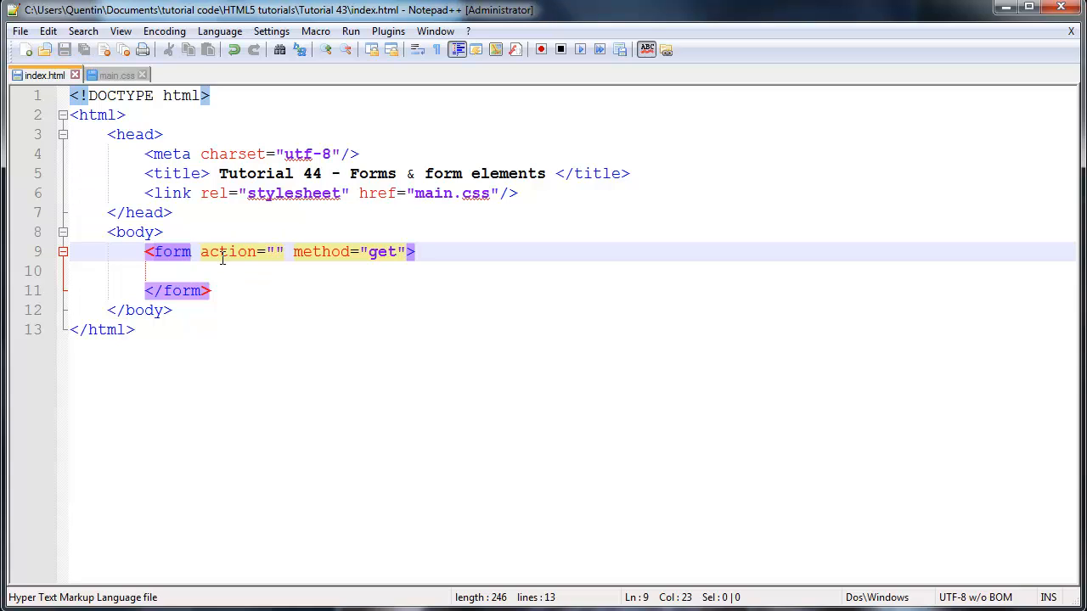
pyautogui.moveTo(268, 282)
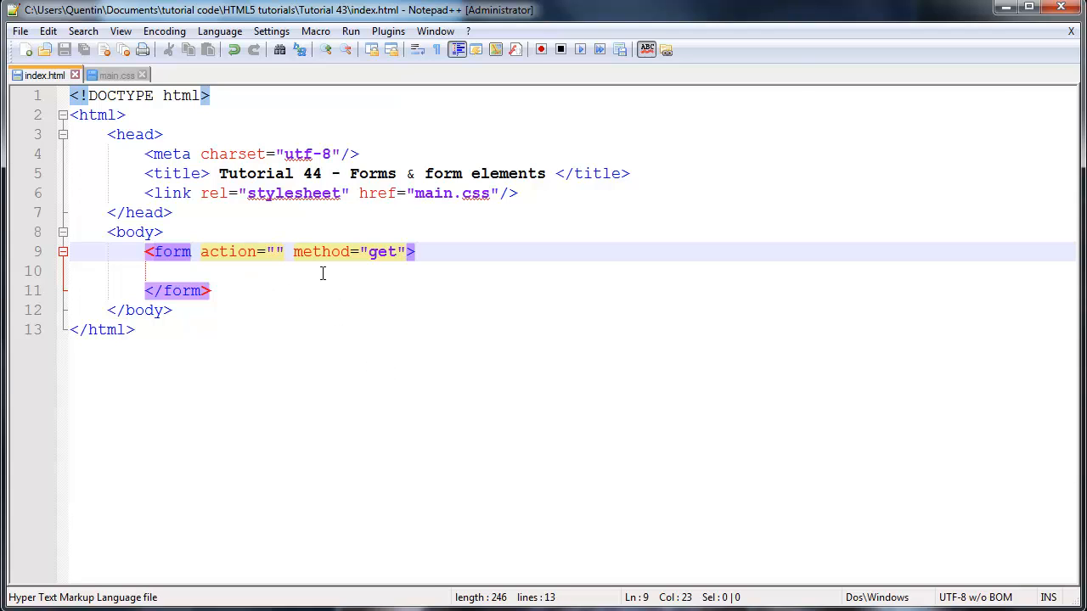
pyautogui.moveTo(268, 292)
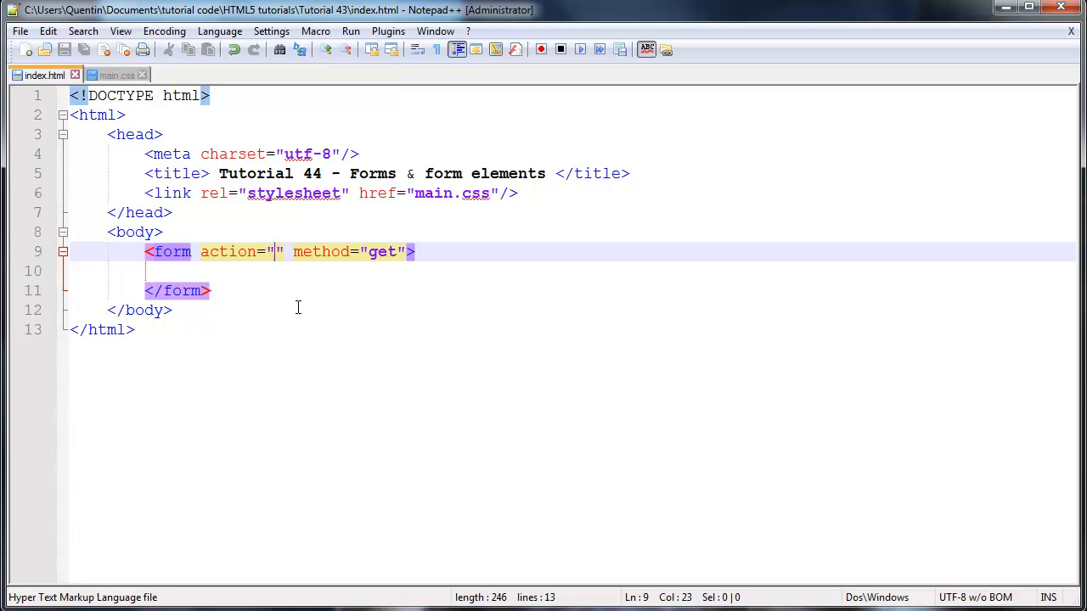
pyautogui.moveTo(306, 309)
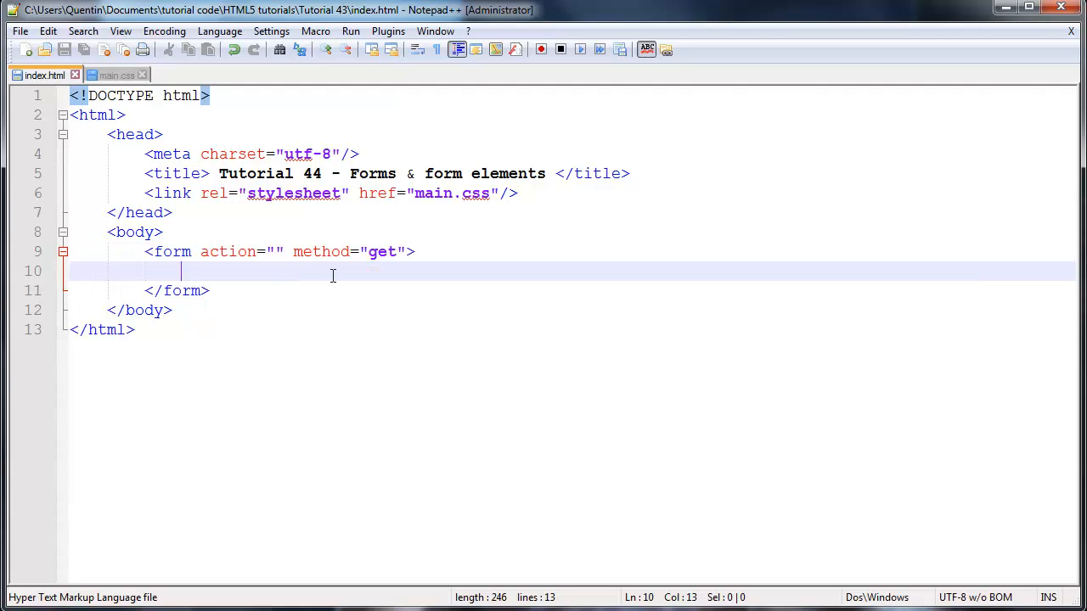
pyautogui.moveTo(424, 292)
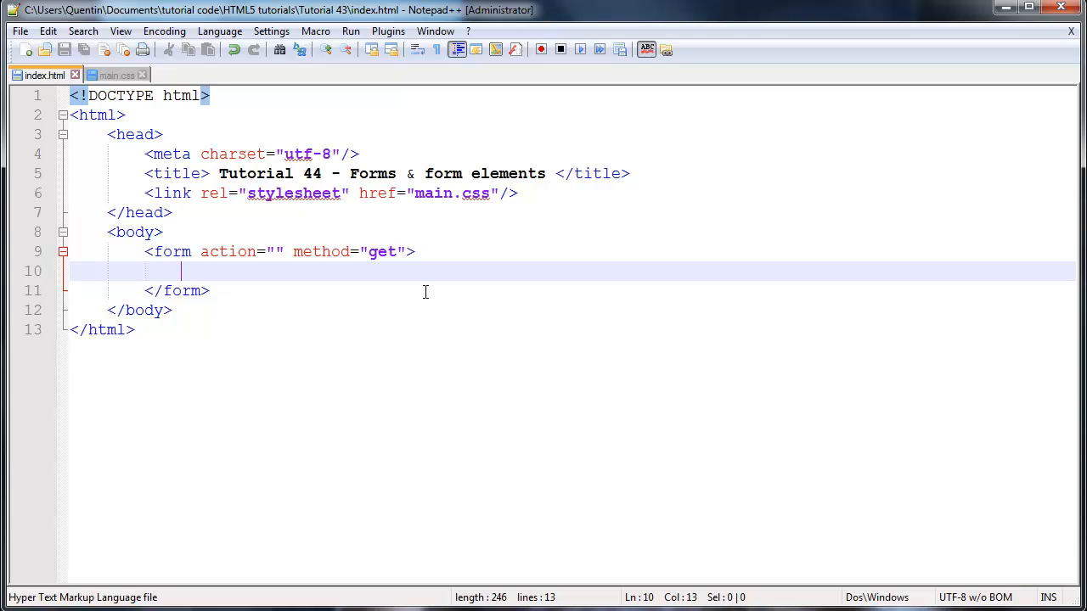
pyautogui.moveTo(380, 279)
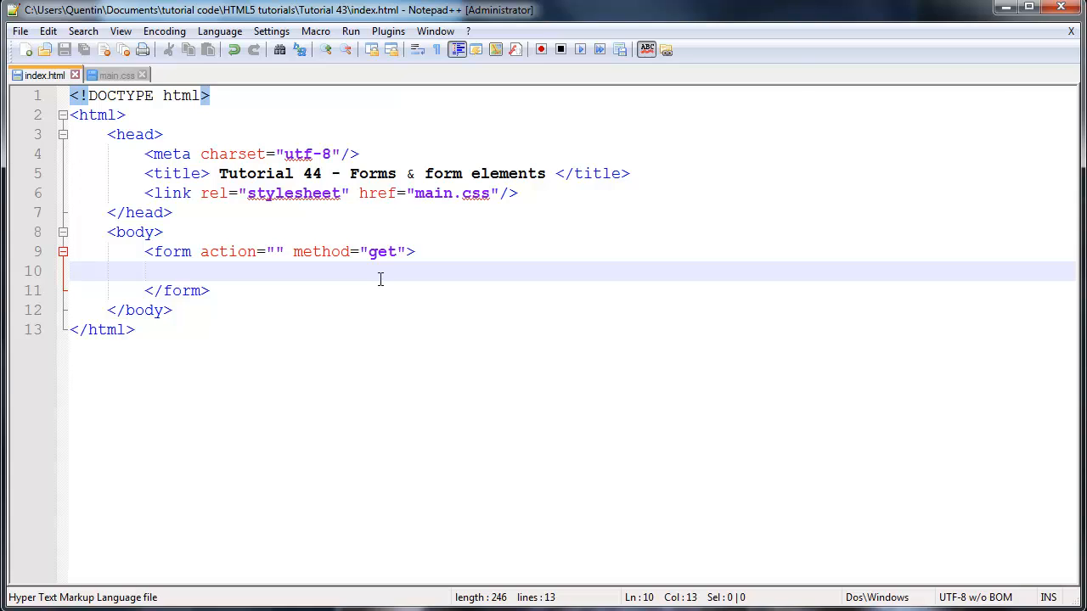
pyautogui.moveTo(201, 290)
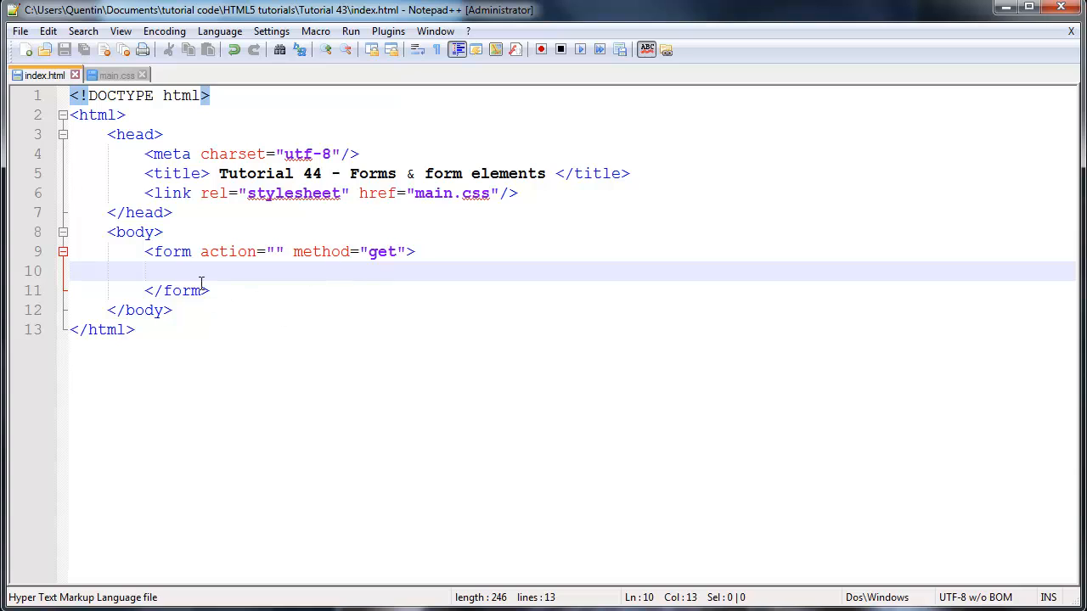